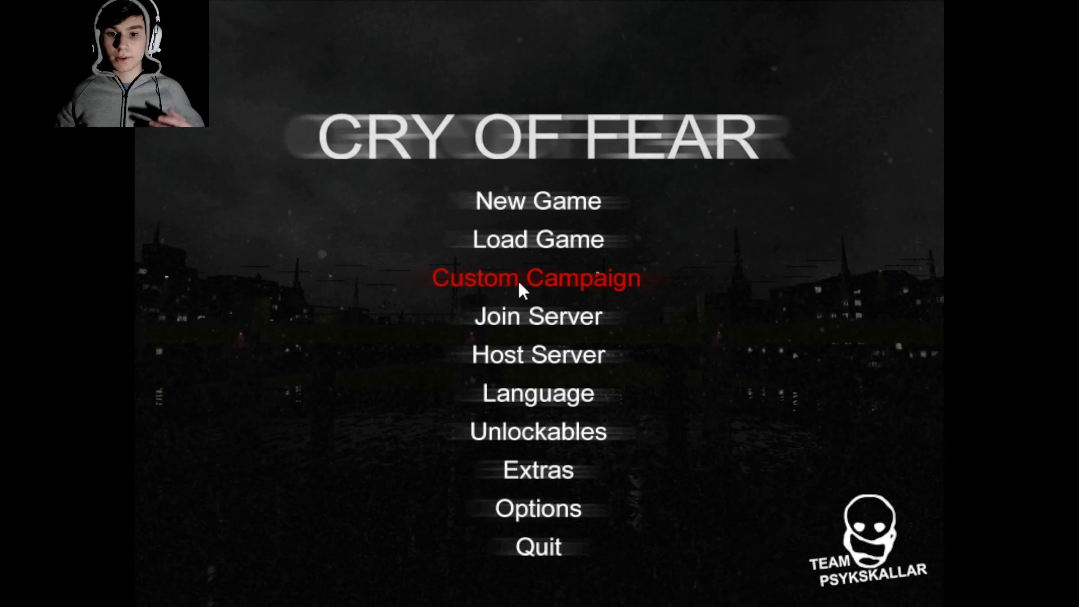
{"action": "mouse_move", "coordinate": [701, 205]}
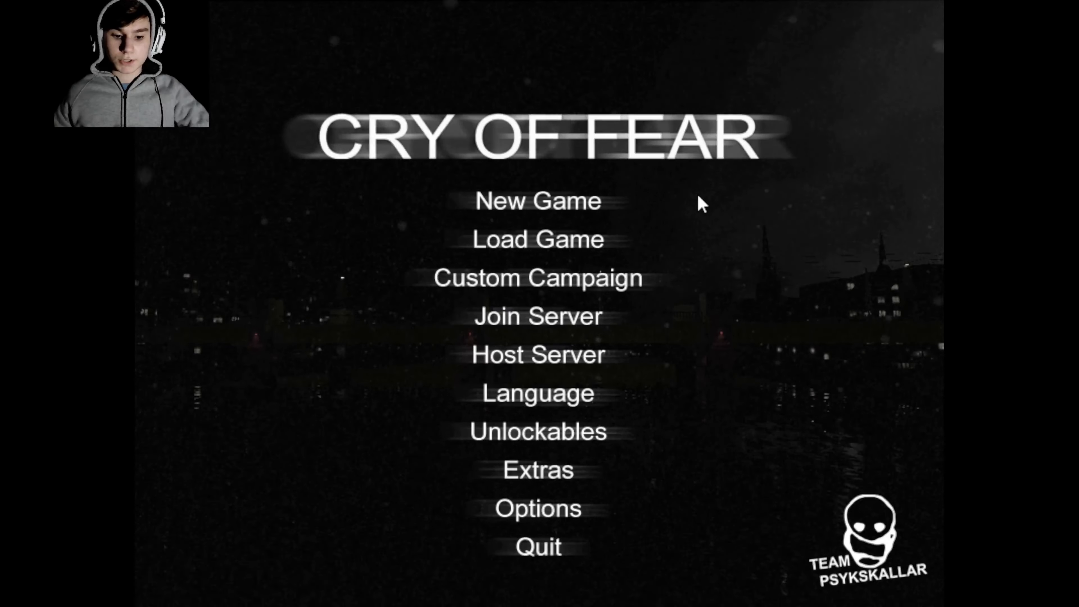
Step: Load the saved game and read the switchblade's description in the inventory before returning to play
{"action": "left_click", "coordinate": [538, 200]}
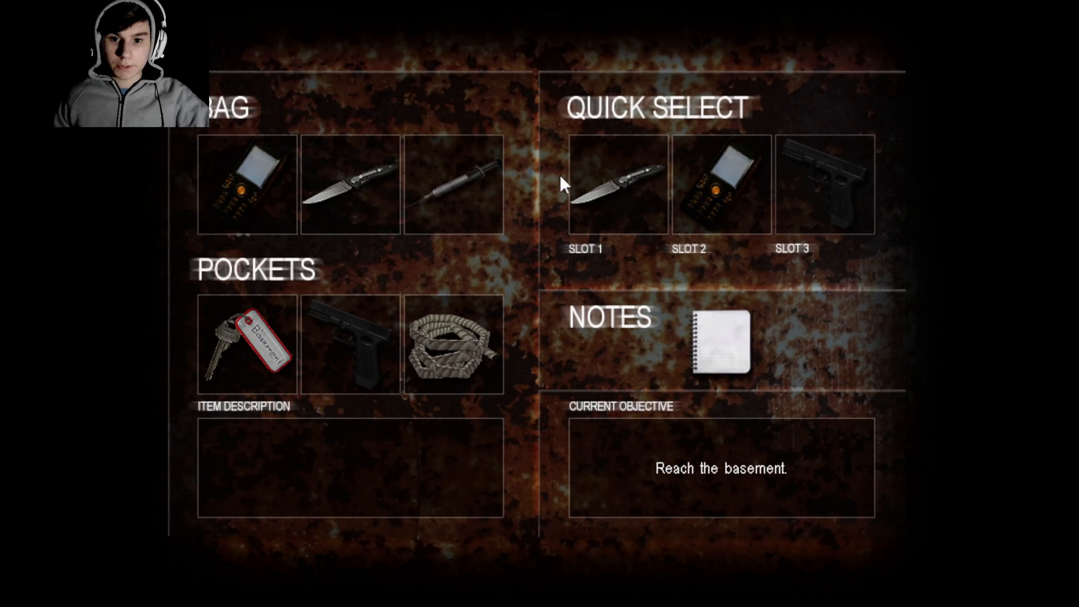
{"action": "left_click", "coordinate": [349, 184]}
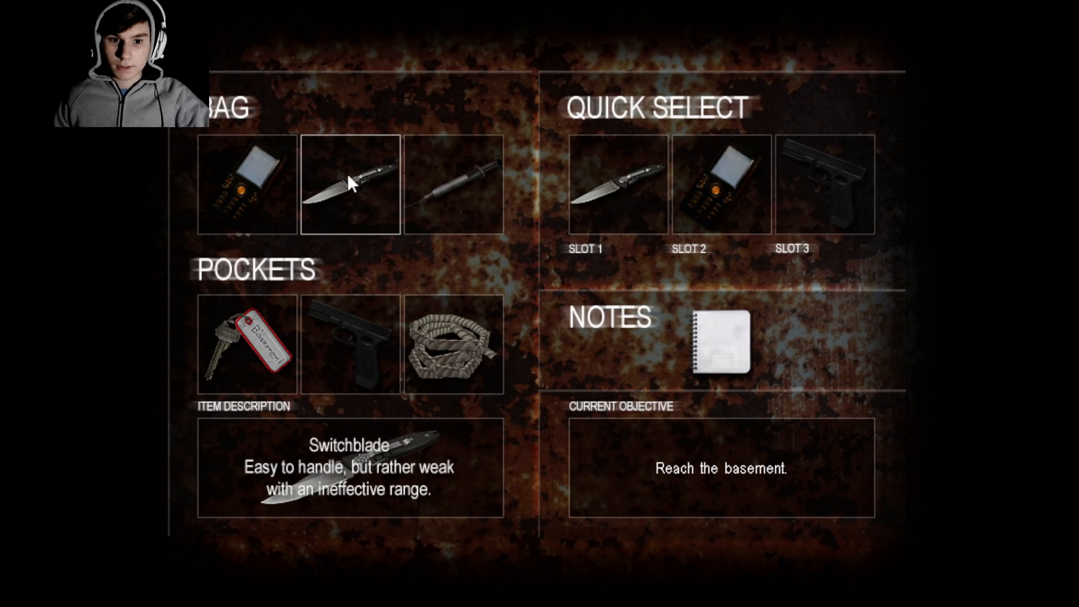
{"action": "left_click", "coordinate": [349, 185]}
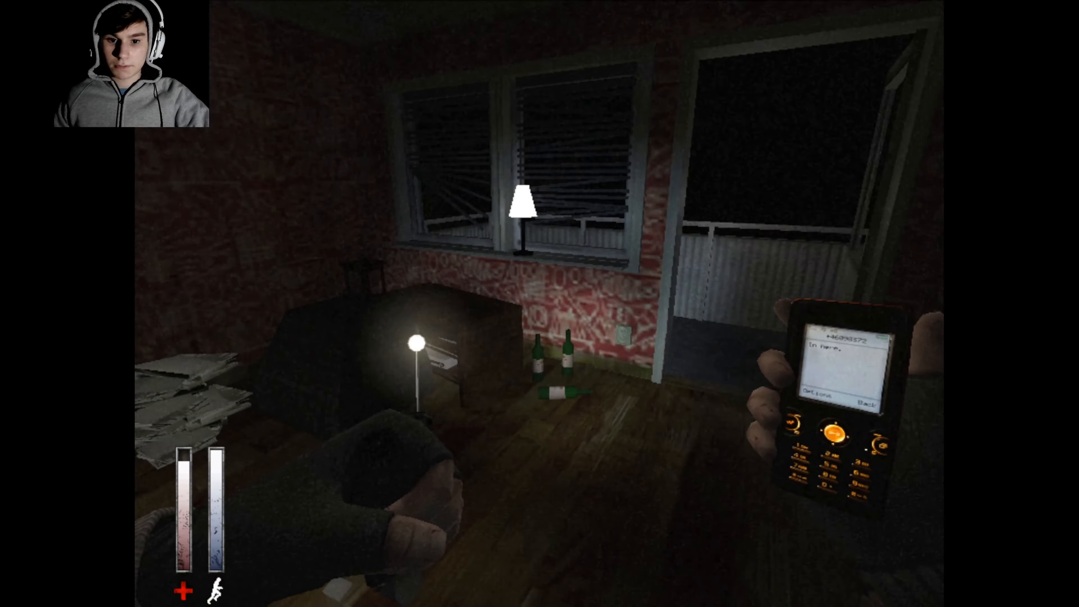
{"action": "mouse_move", "coordinate": [539, 304]}
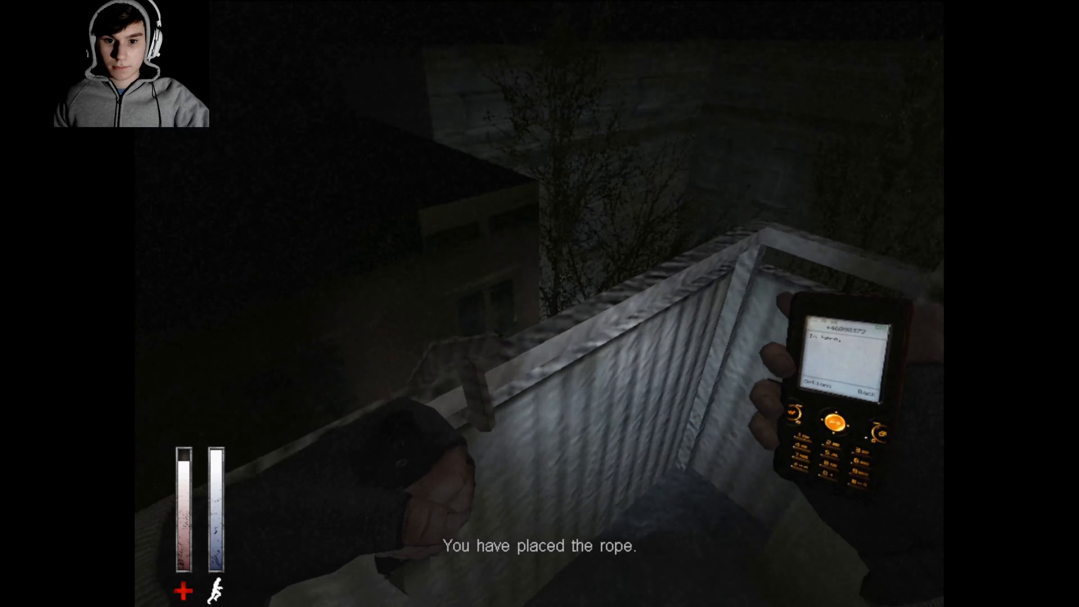
{"action": "mouse_move", "coordinate": [540, 303]}
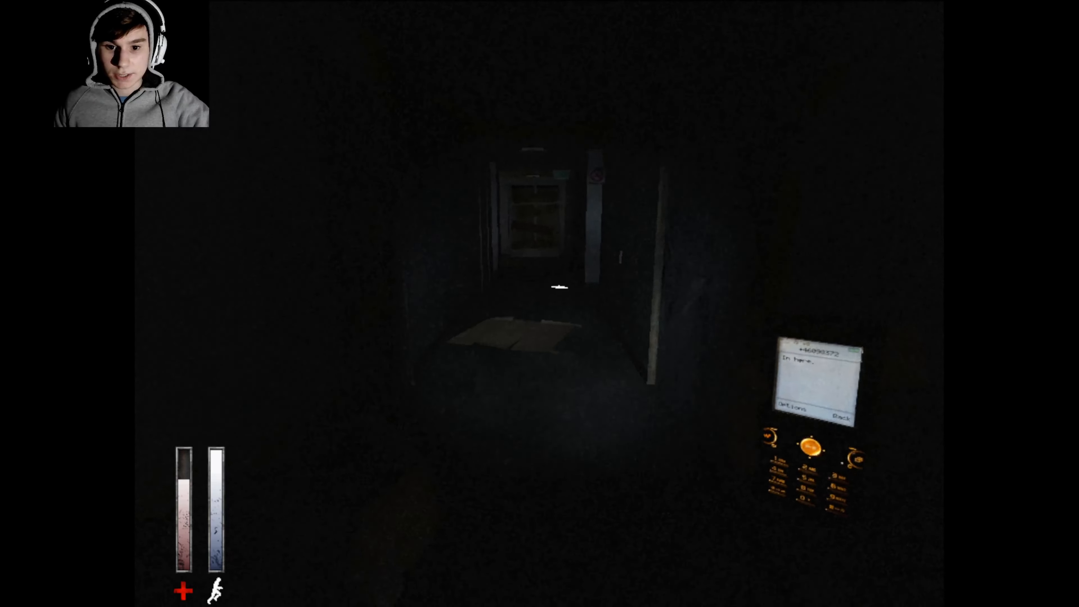
Step: Pause, read My secret note #1 about the three kiddies in the park, and close it
{"action": "key", "text": "Escape"}
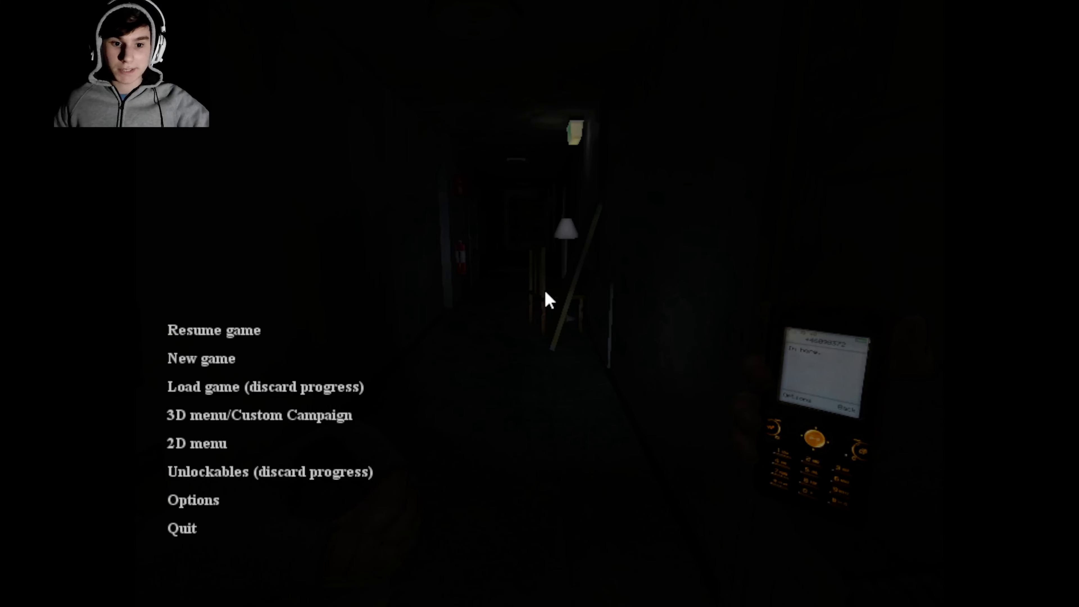
{"action": "left_click", "coordinate": [214, 330]}
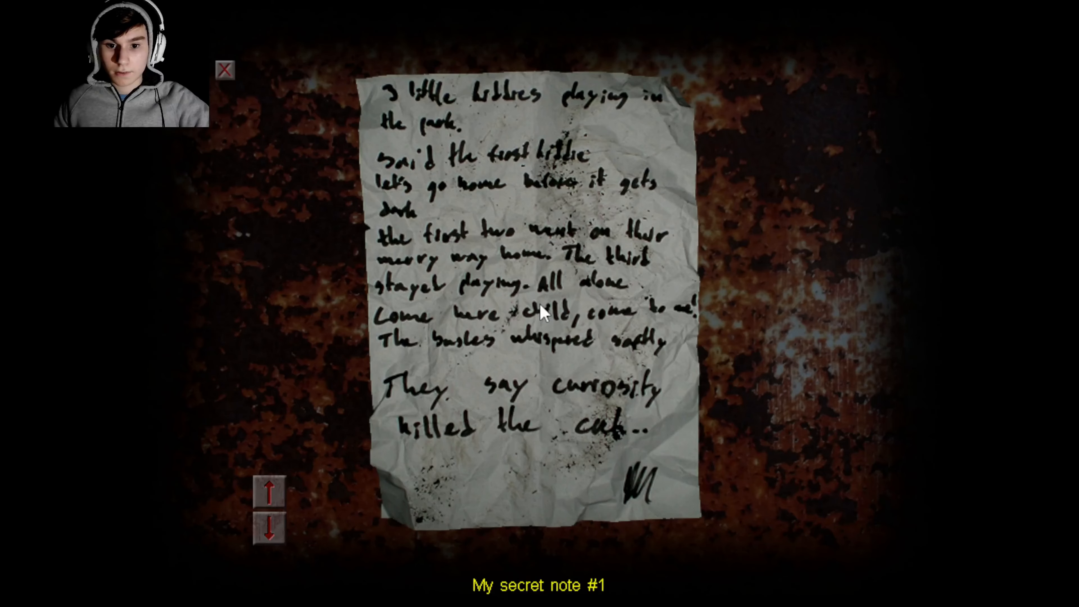
{"action": "mouse_move", "coordinate": [251, 530]}
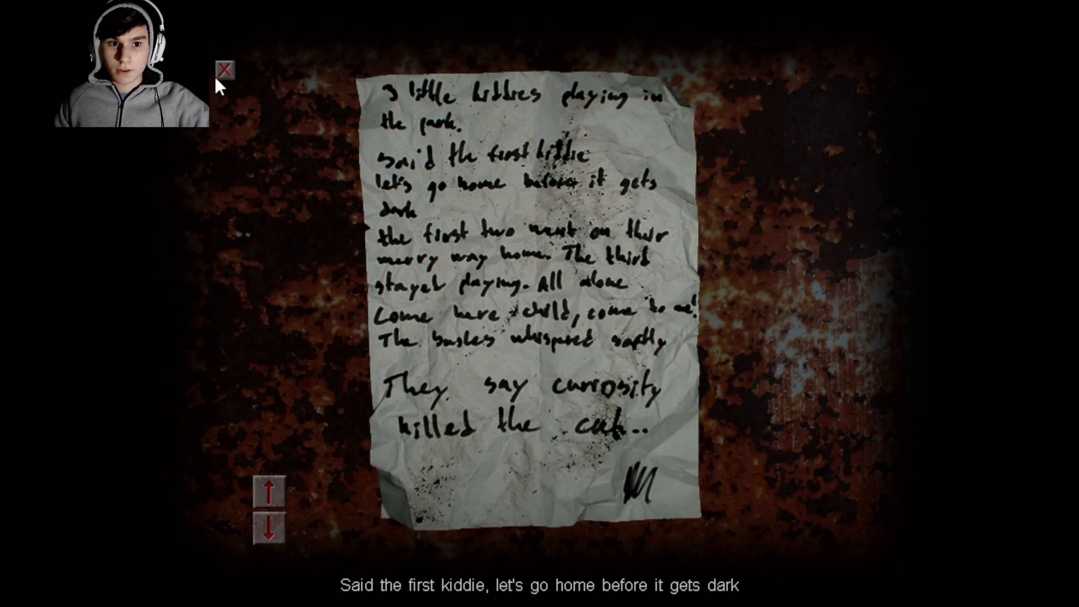
{"action": "left_click", "coordinate": [223, 71]}
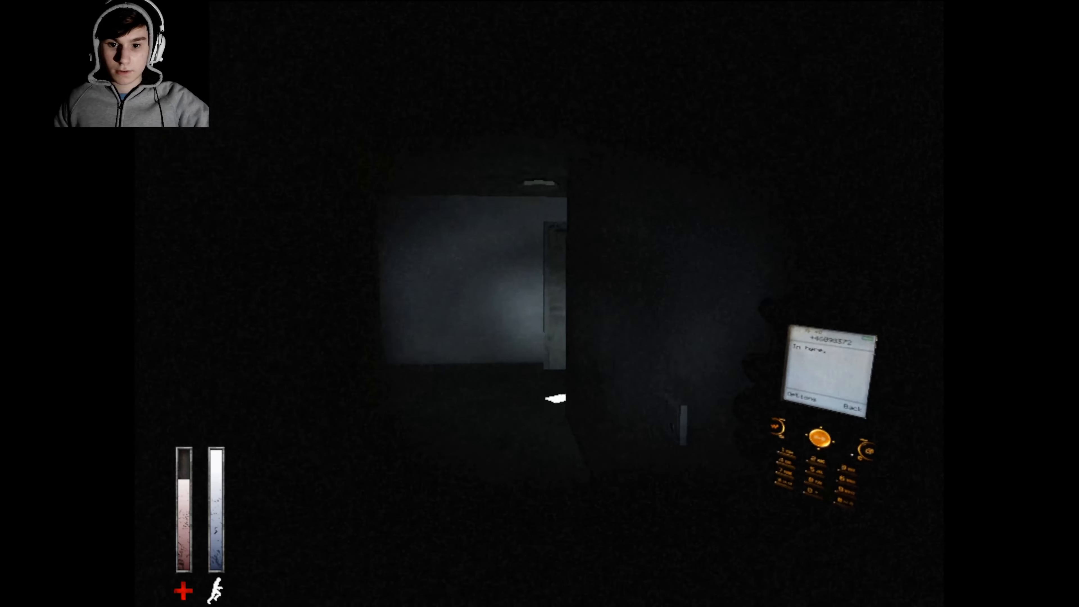
Step: View the Basement key's description in the Pockets section, then leave the inventory
{"action": "key", "text": "tab"}
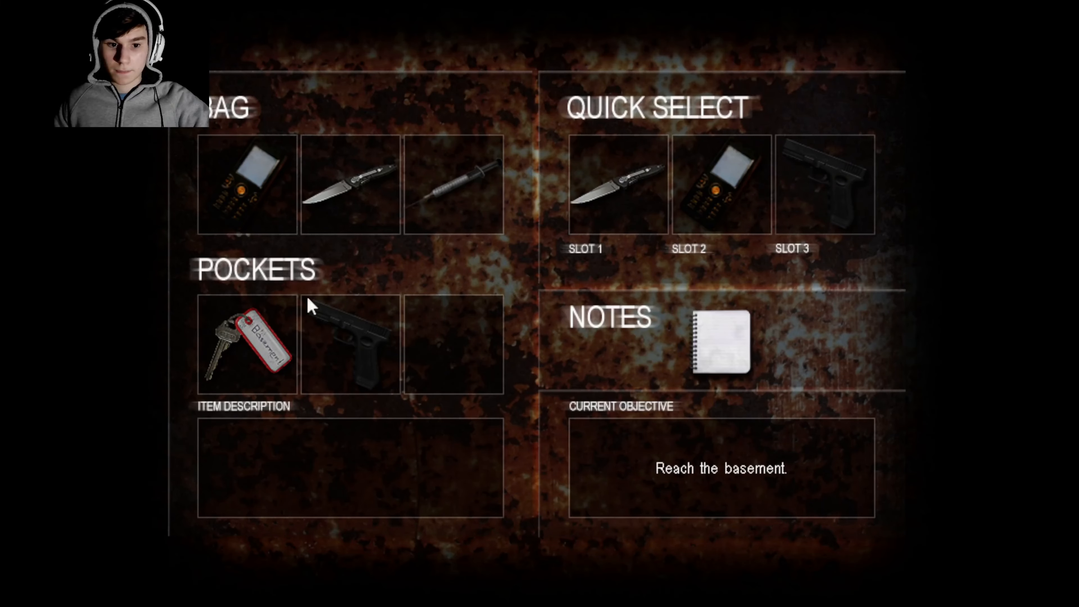
{"action": "left_click", "coordinate": [246, 343]}
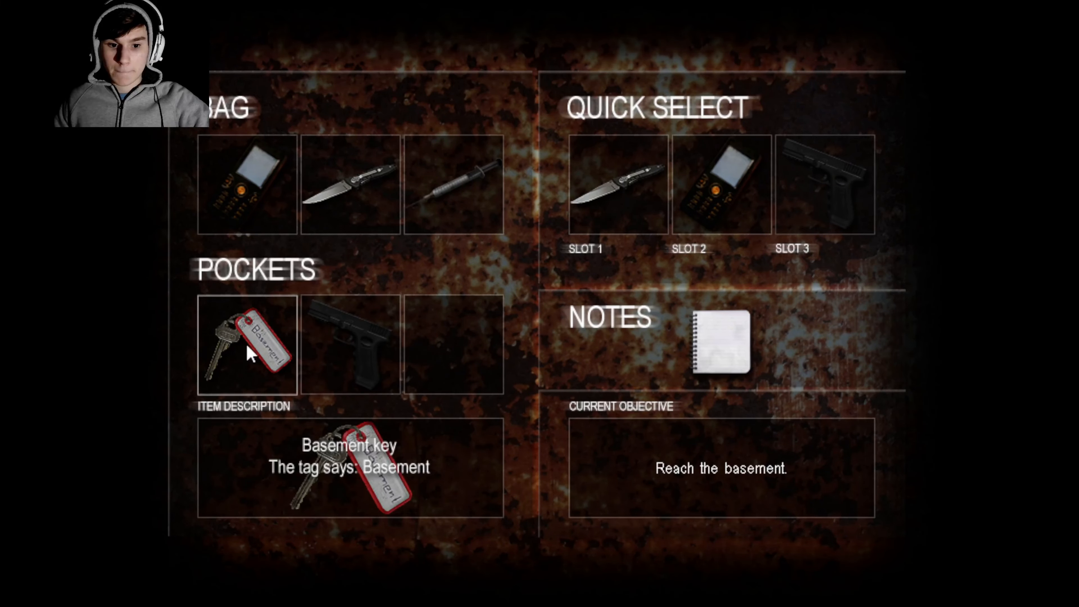
{"action": "key", "text": "escape"}
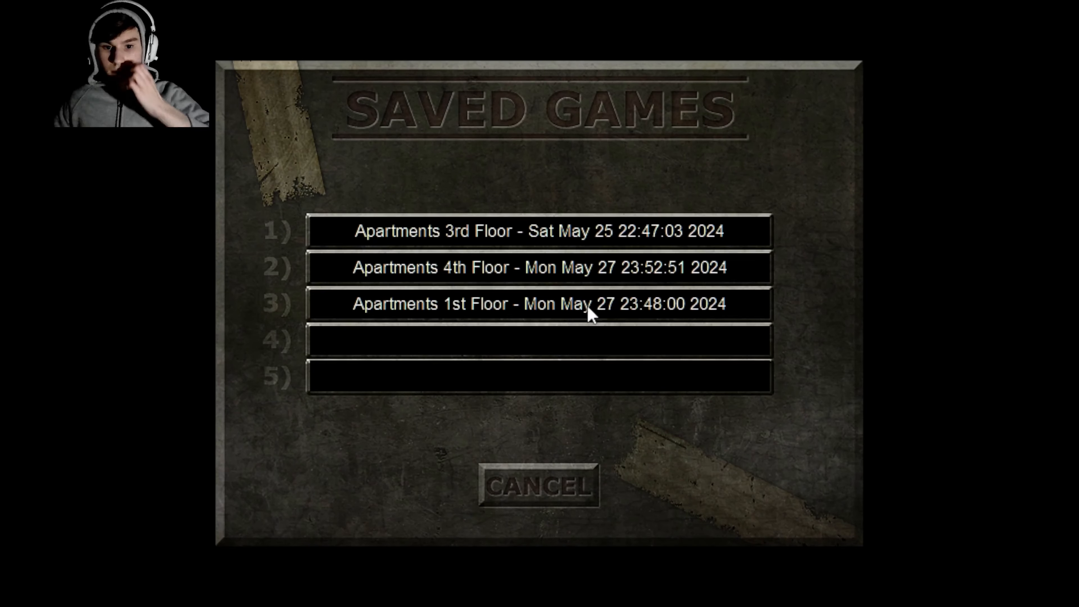
Step: Load one of the Apartments saves from the Saved Games list
{"action": "left_click", "coordinate": [539, 340]}
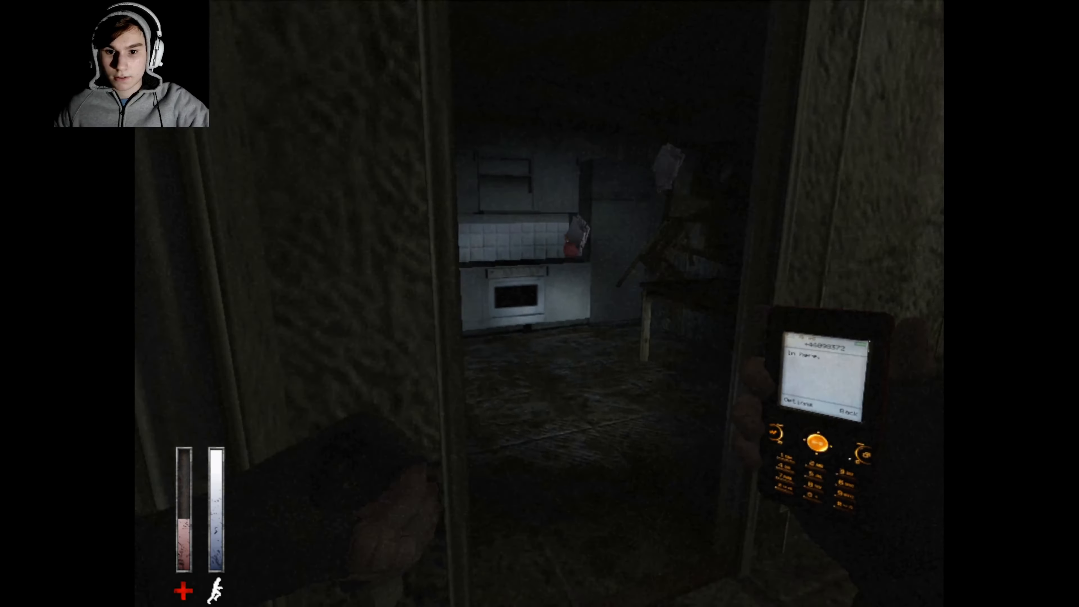
{"action": "mouse_move", "coordinate": [539, 304]}
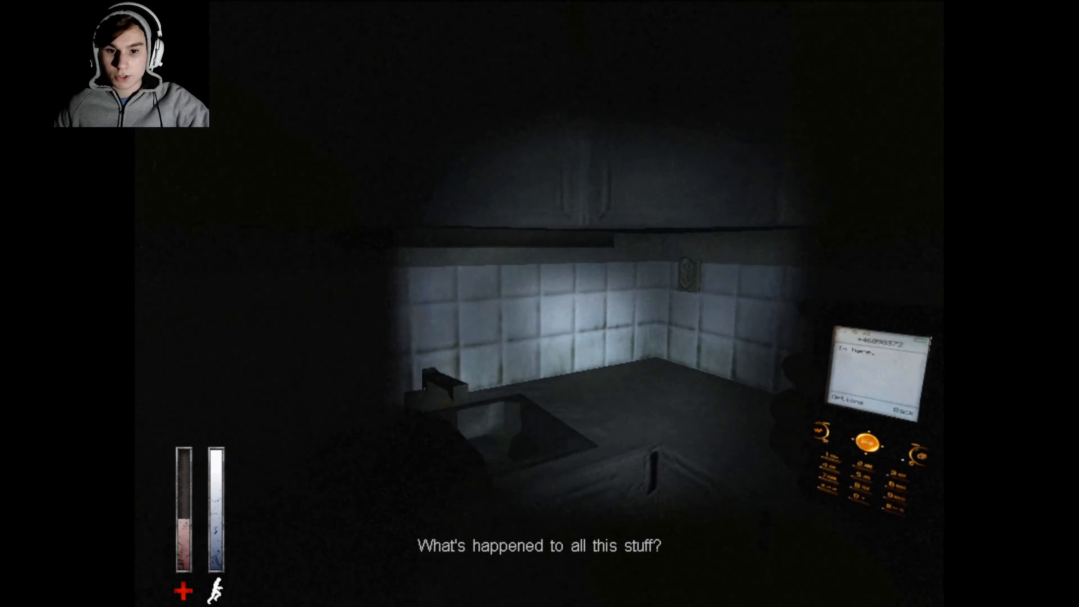
{"action": "mouse_move", "coordinate": [540, 304]}
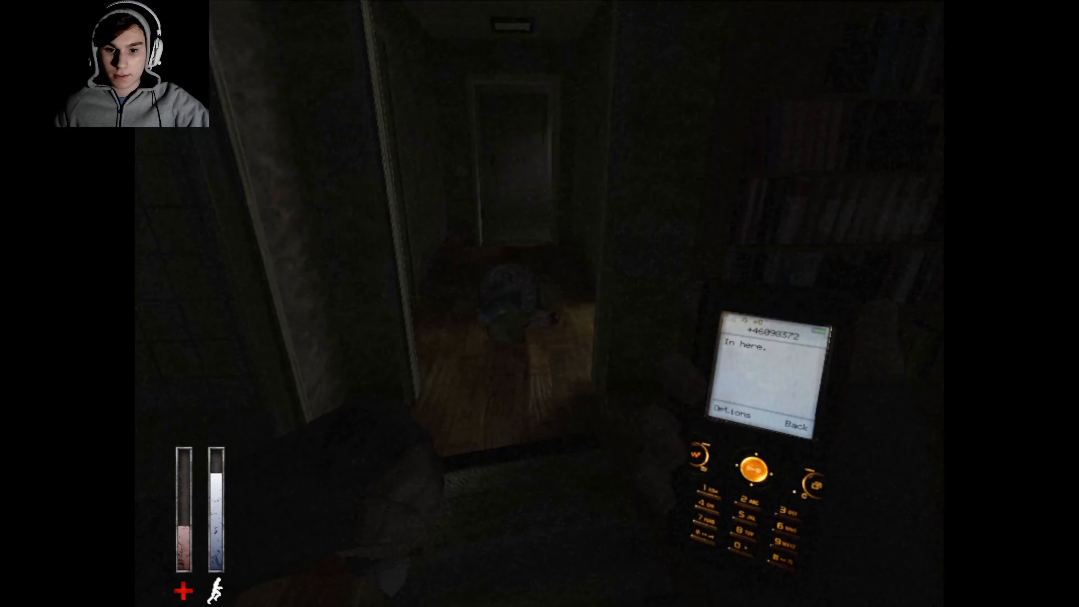
{"action": "mouse_move", "coordinate": [539, 303]}
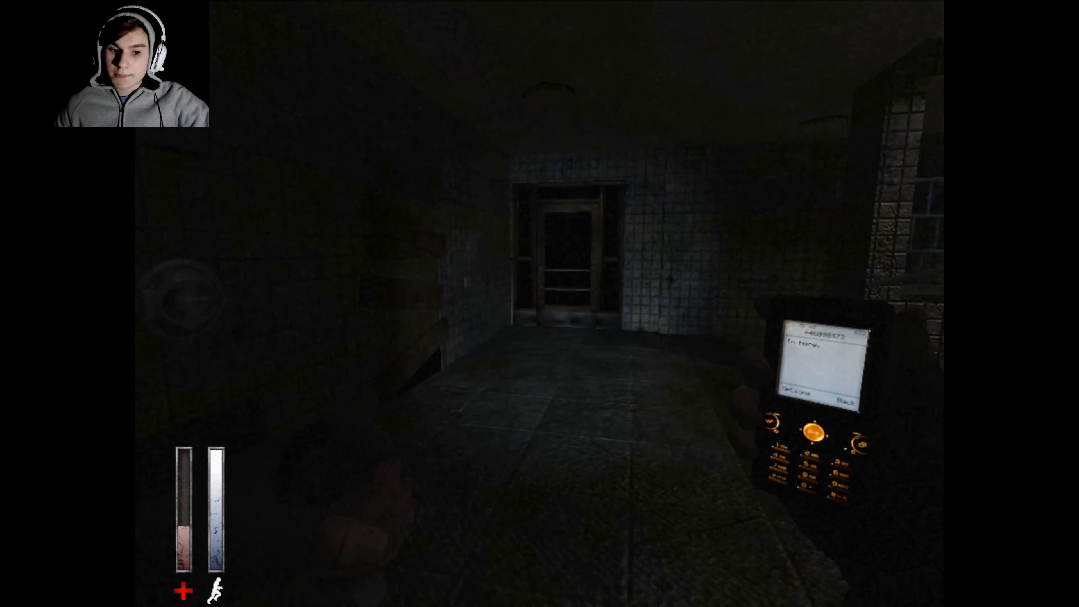
{"action": "mouse_move", "coordinate": [539, 303]}
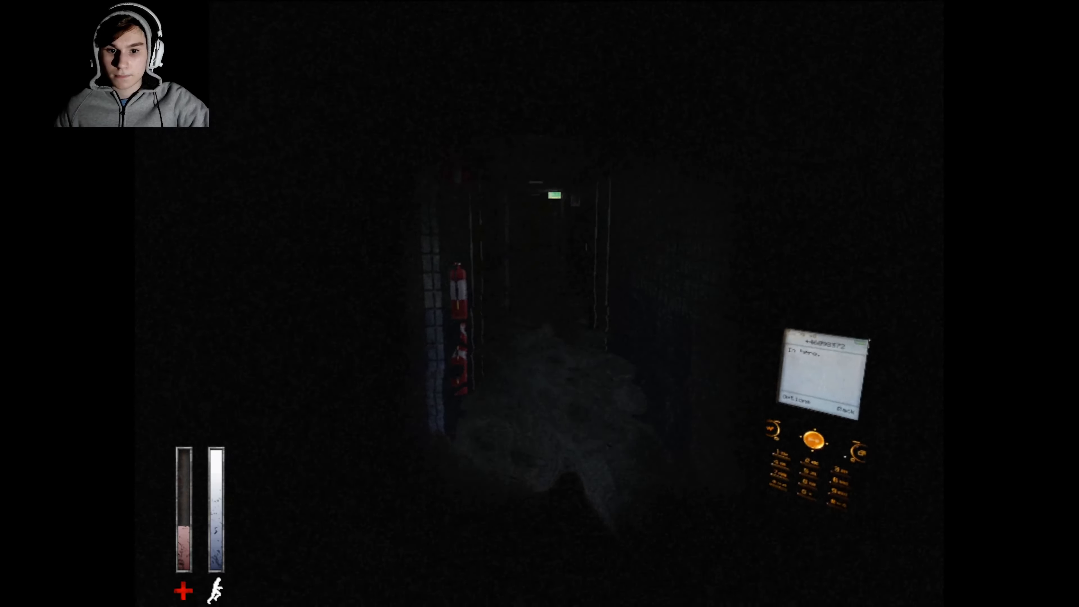
Step: Holster the phone and ready the syringes for the dark hallway
{"action": "key", "text": "Tab"}
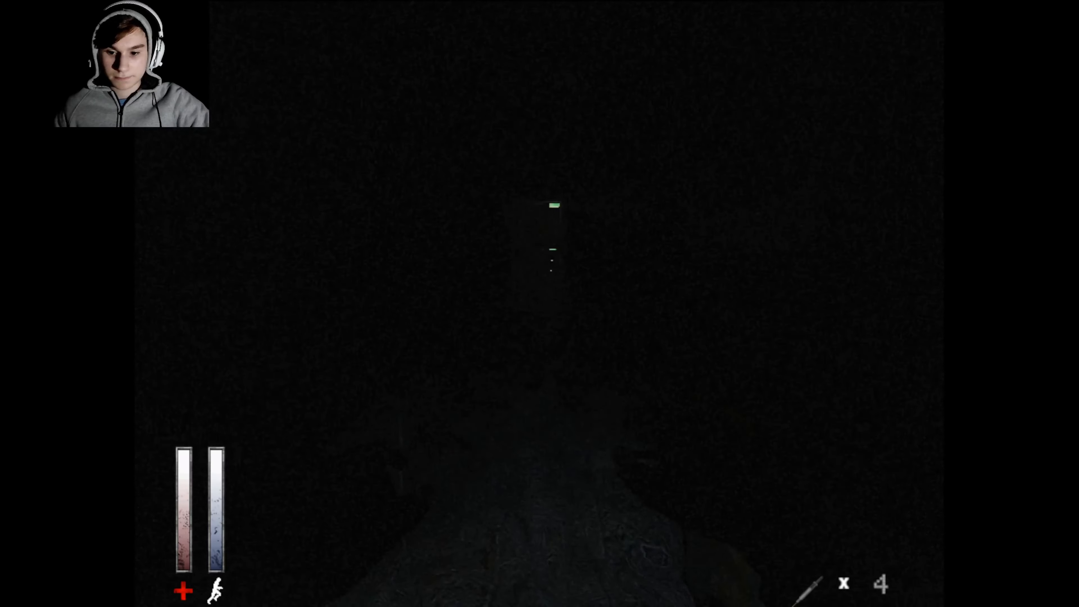
{"action": "key", "text": "tab"}
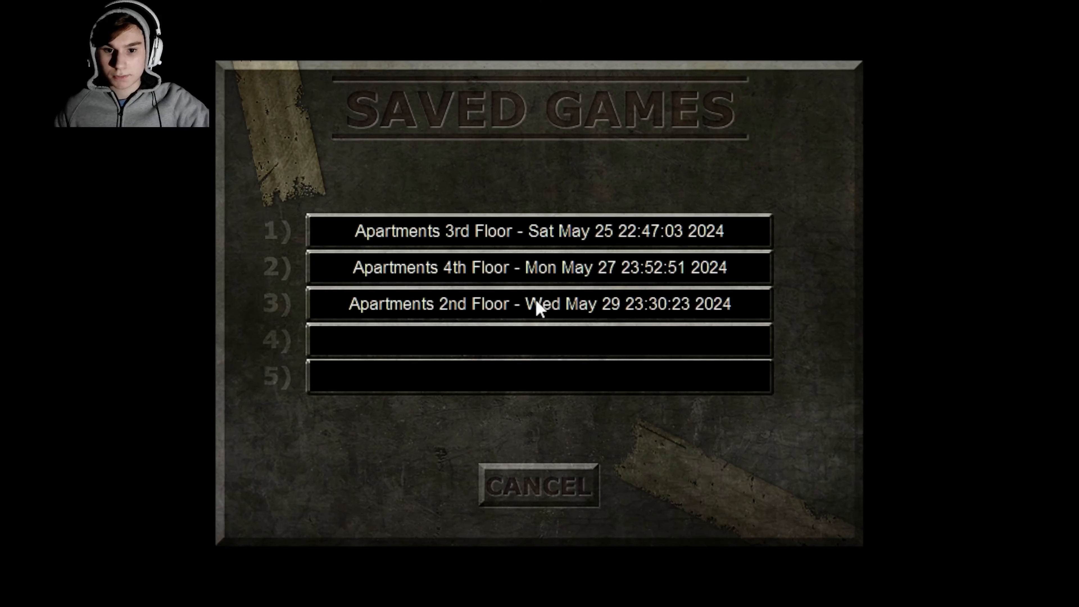
Step: Load a save slot to return to the dark apartment hallway
{"action": "left_click", "coordinate": [539, 304]}
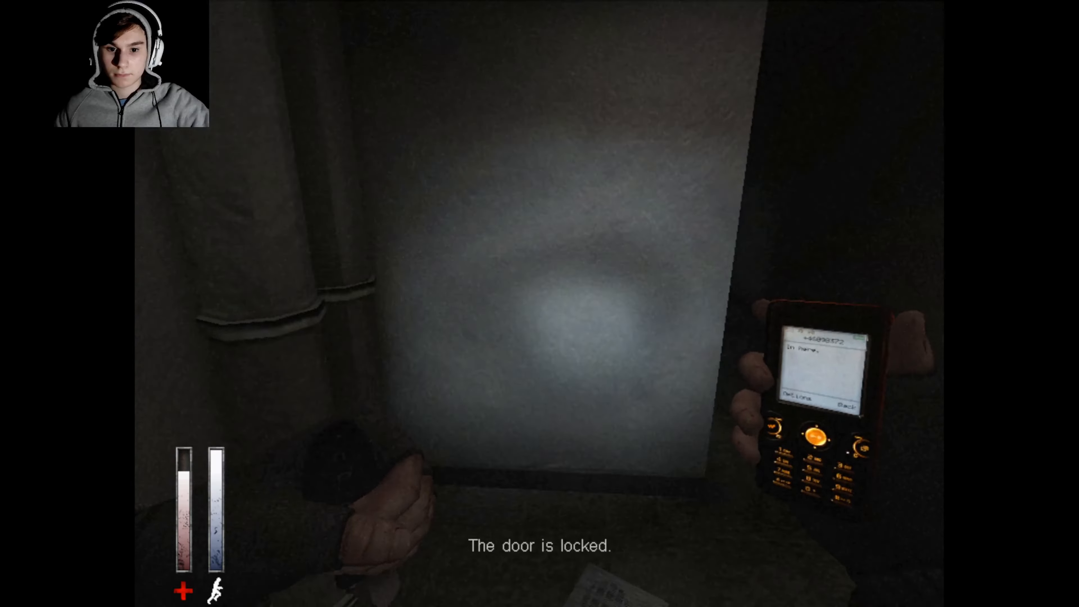
Step: Equip the pistol from the inventory
{"action": "key", "text": "tab"}
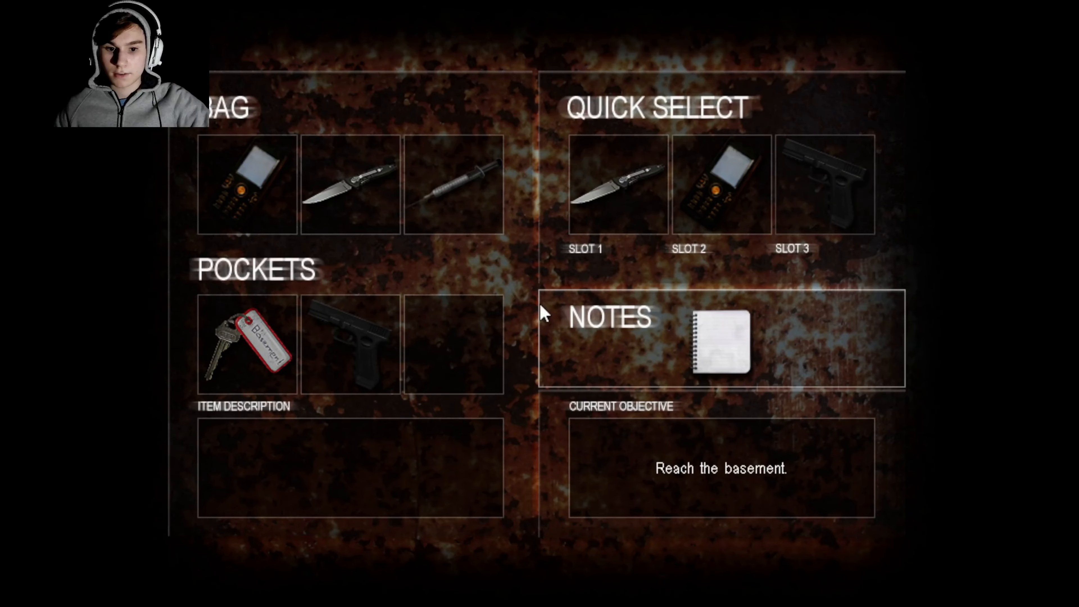
{"action": "left_click", "coordinate": [245, 342]}
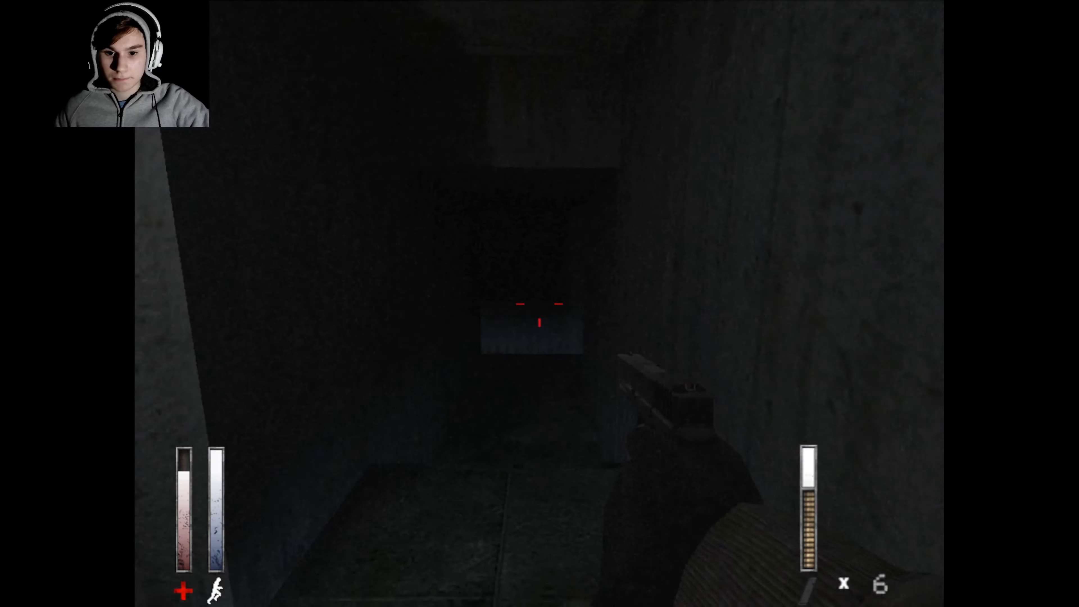
Step: Advance down the dark corridor with the pistol until the suicidal influence attack starts
{"action": "key", "text": "tab"}
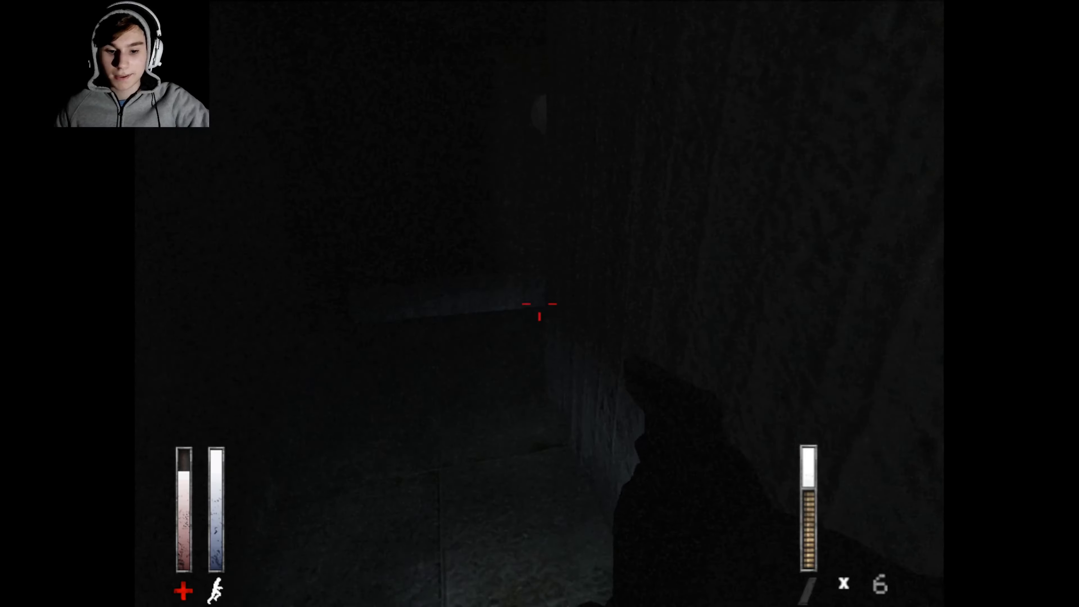
{"action": "key", "text": "tab"}
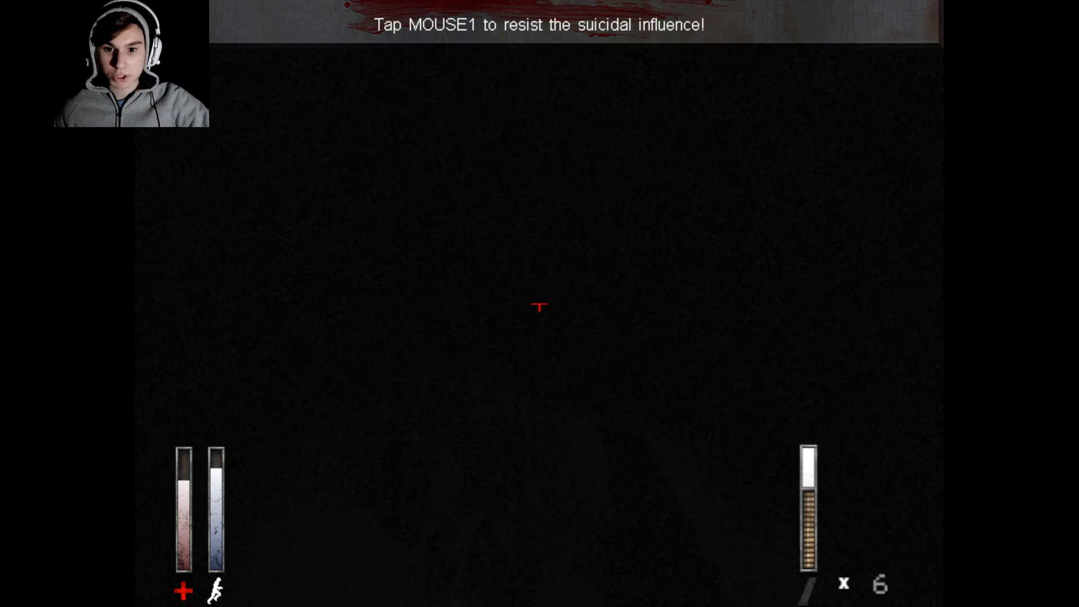
Step: Resist the suicidal influence and reach the keypad door with the phone lit
{"action": "left_click", "coordinate": [539, 307]}
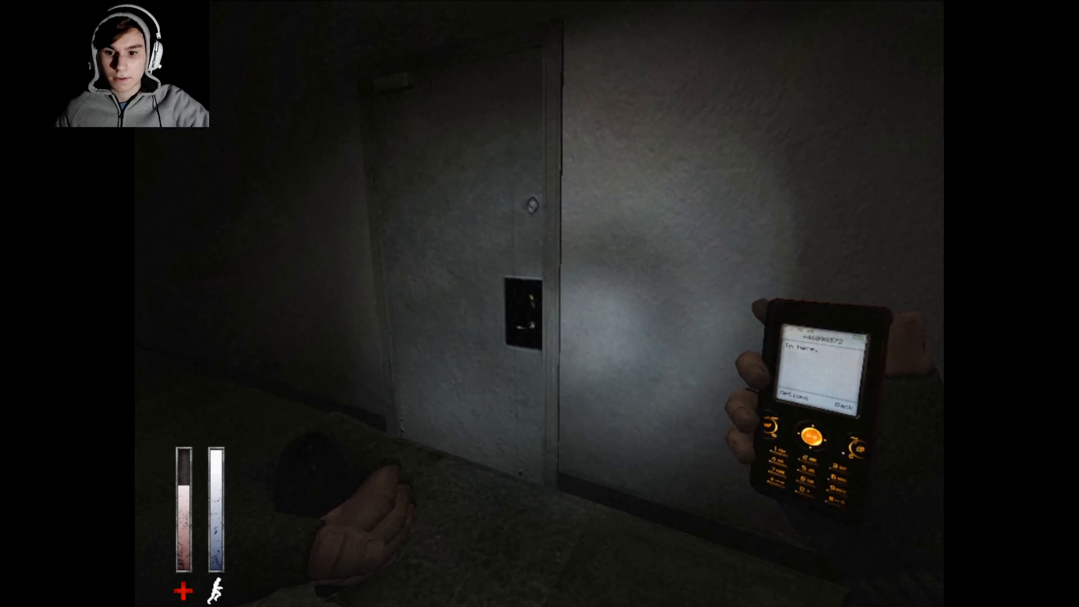
{"action": "key", "text": "Escape"}
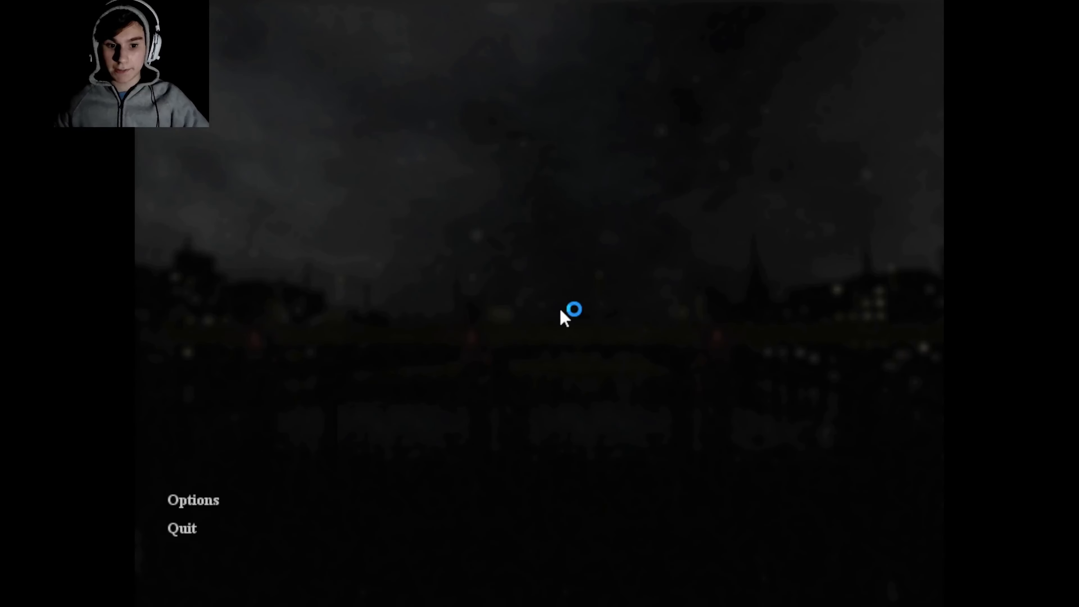
{"action": "mouse_move", "coordinate": [556, 337]}
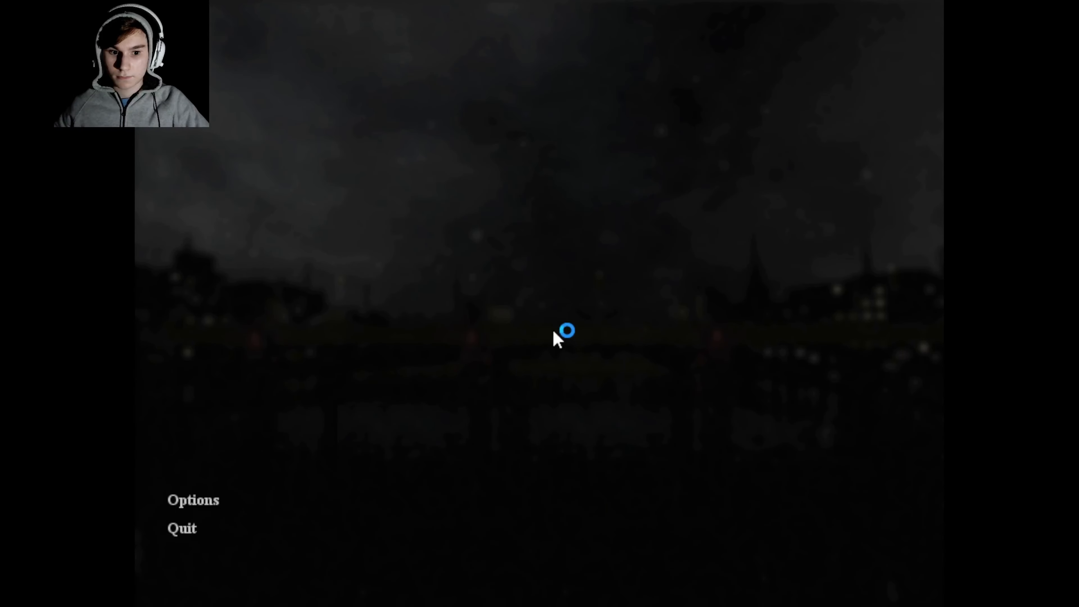